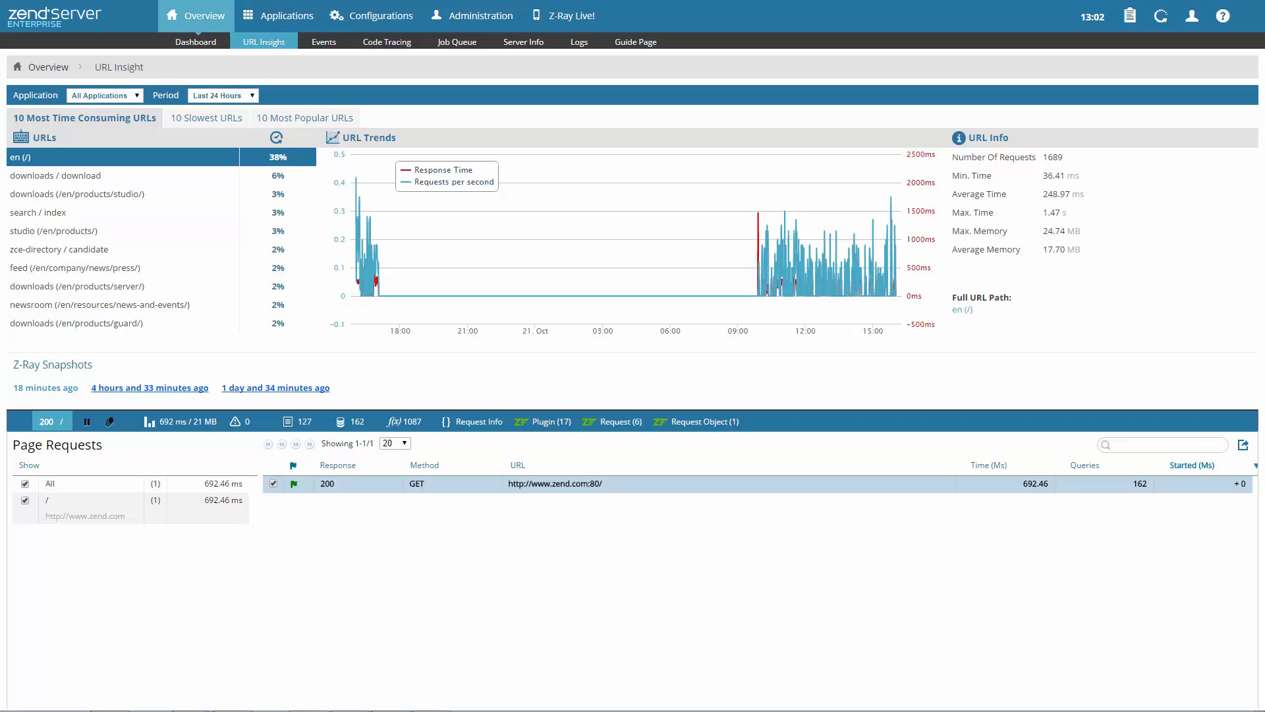
# Switch from URL statistics to the Guide Page under Overview.
pyautogui.click(635, 41)
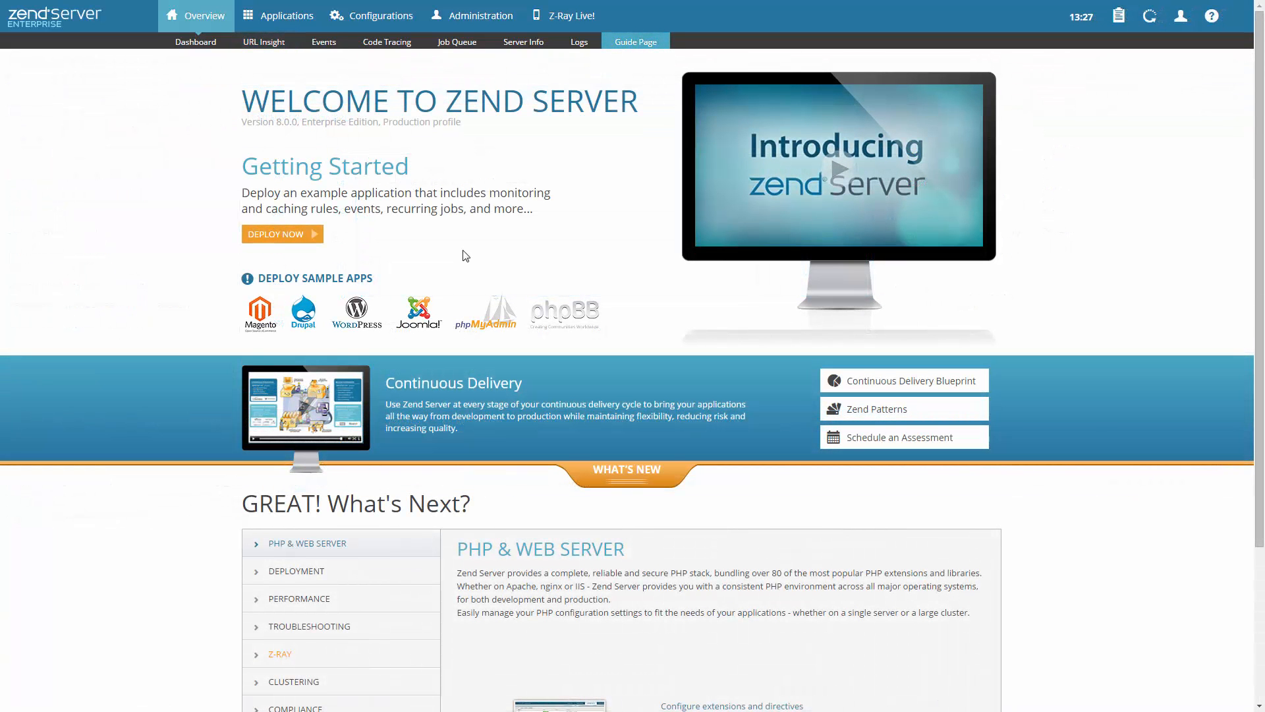
pyautogui.moveTo(263, 42)
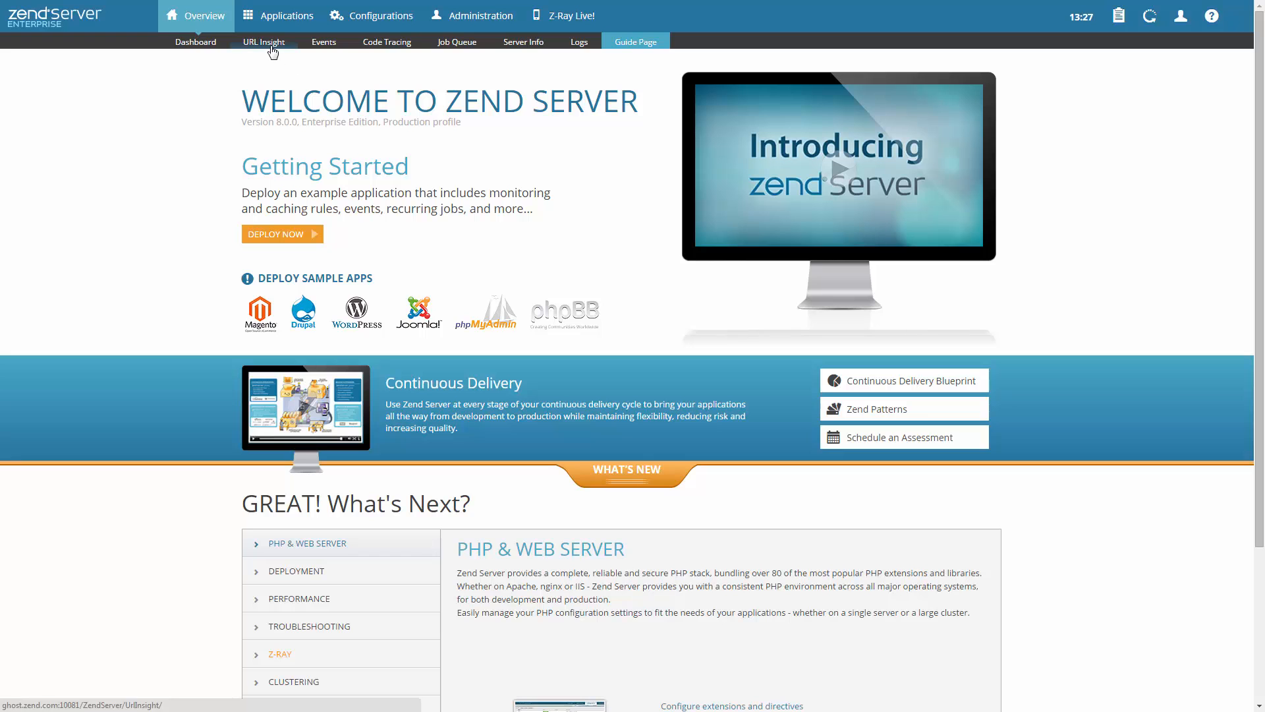
# Filter URL Insight to the www application over the last 48 hours.
pyautogui.click(263, 41)
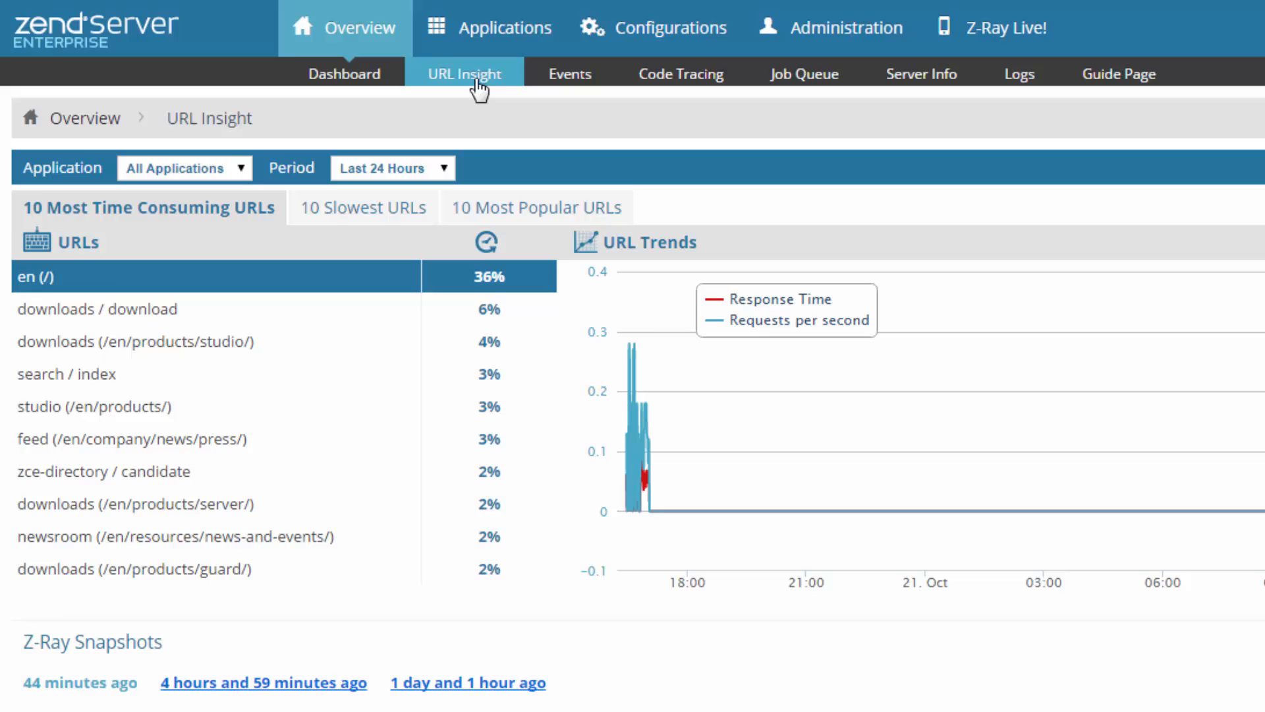
pyautogui.click(184, 168)
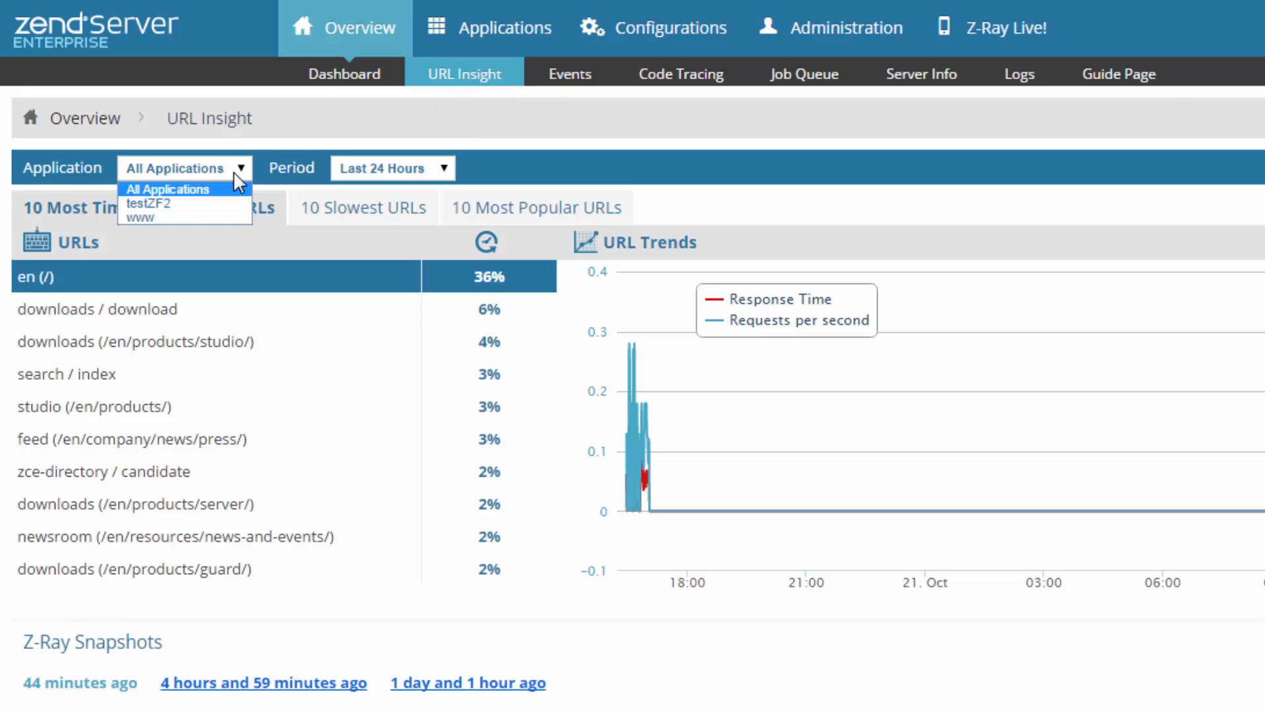
pyautogui.click(141, 218)
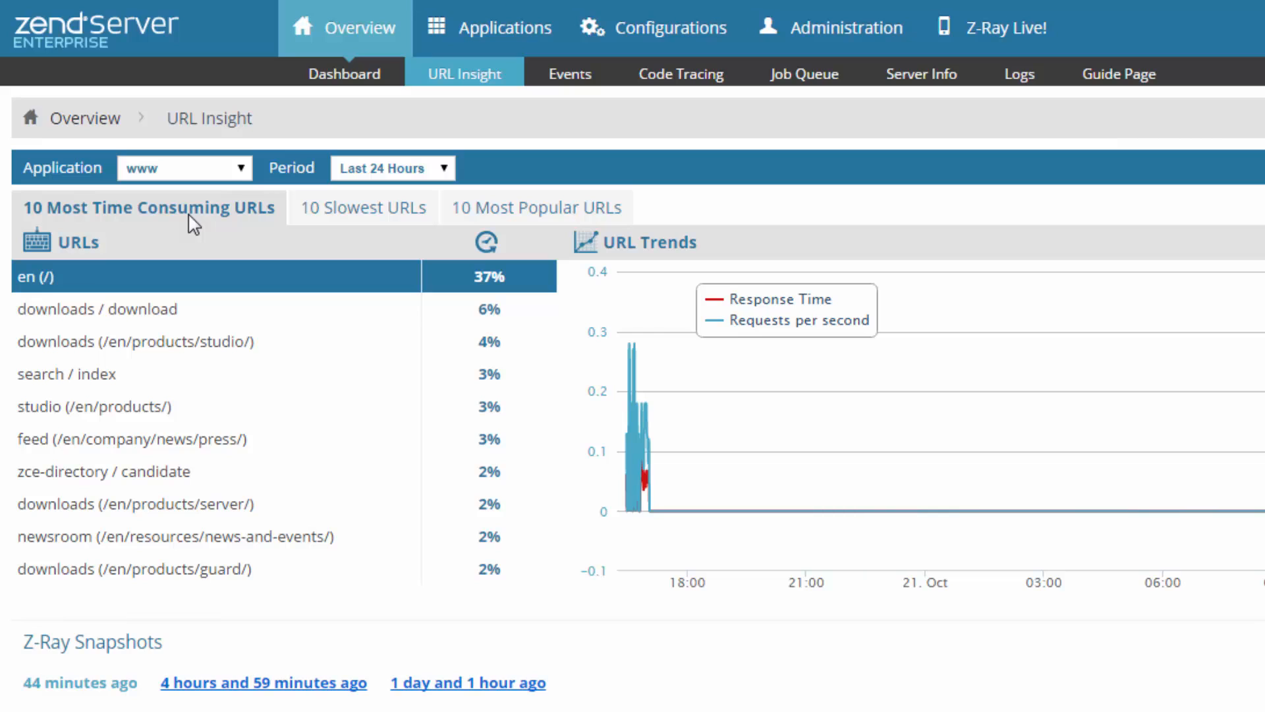
pyautogui.click(391, 168)
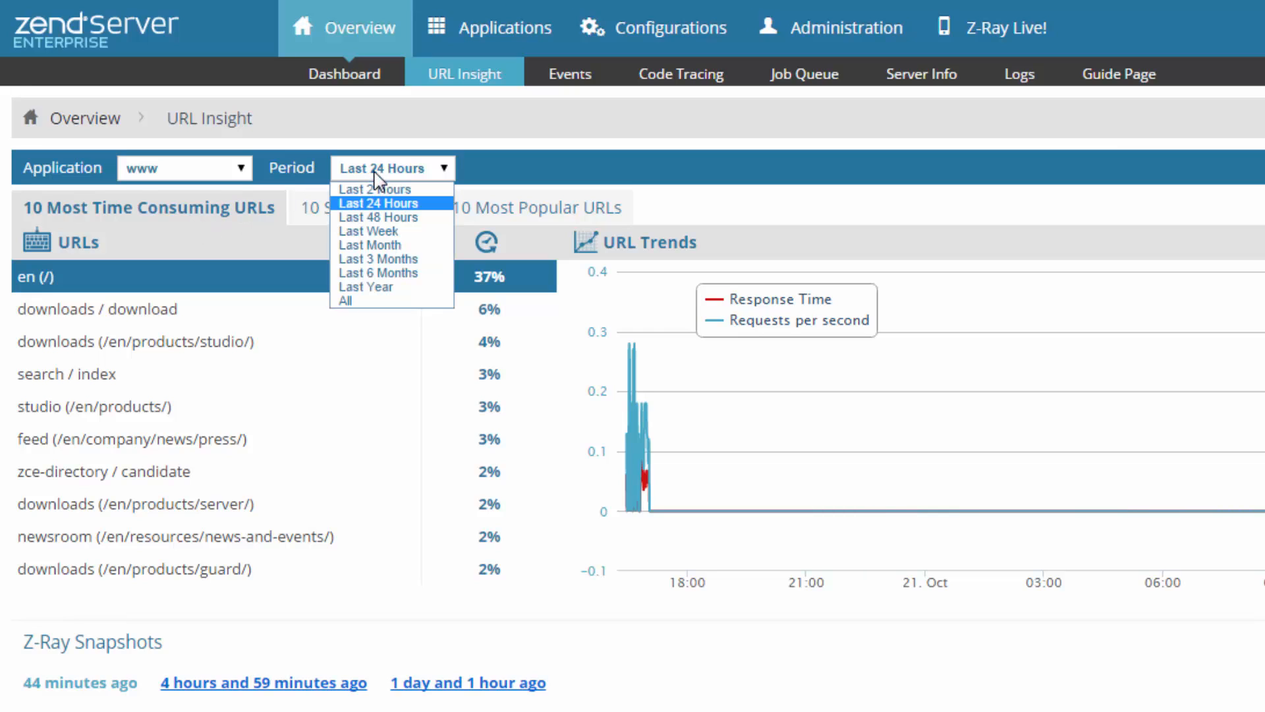
pyautogui.click(377, 216)
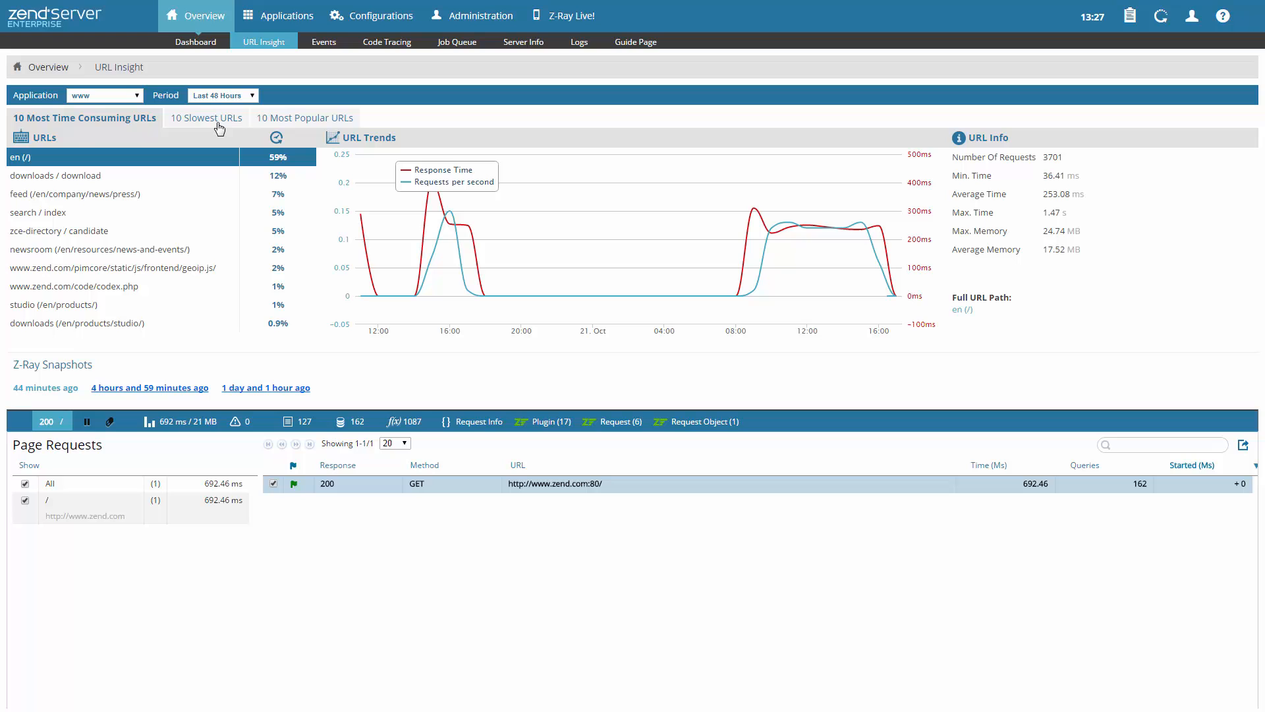
pyautogui.click(206, 118)
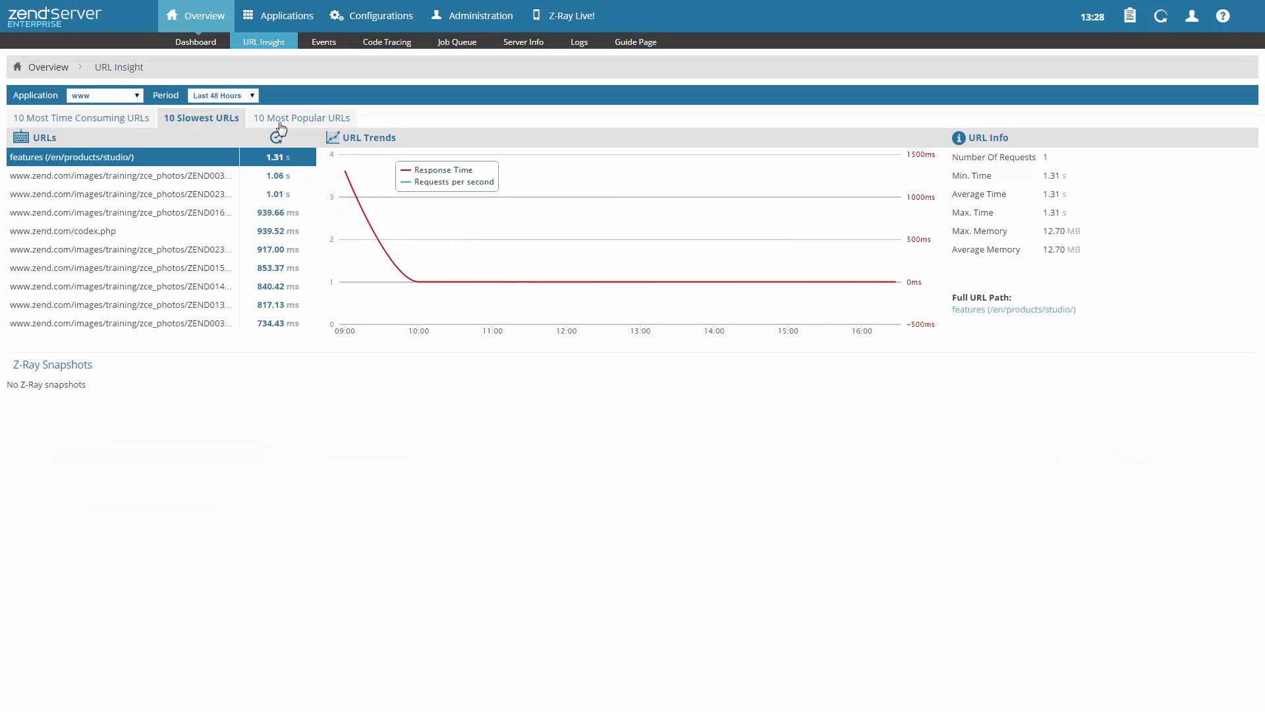
pyautogui.click(301, 118)
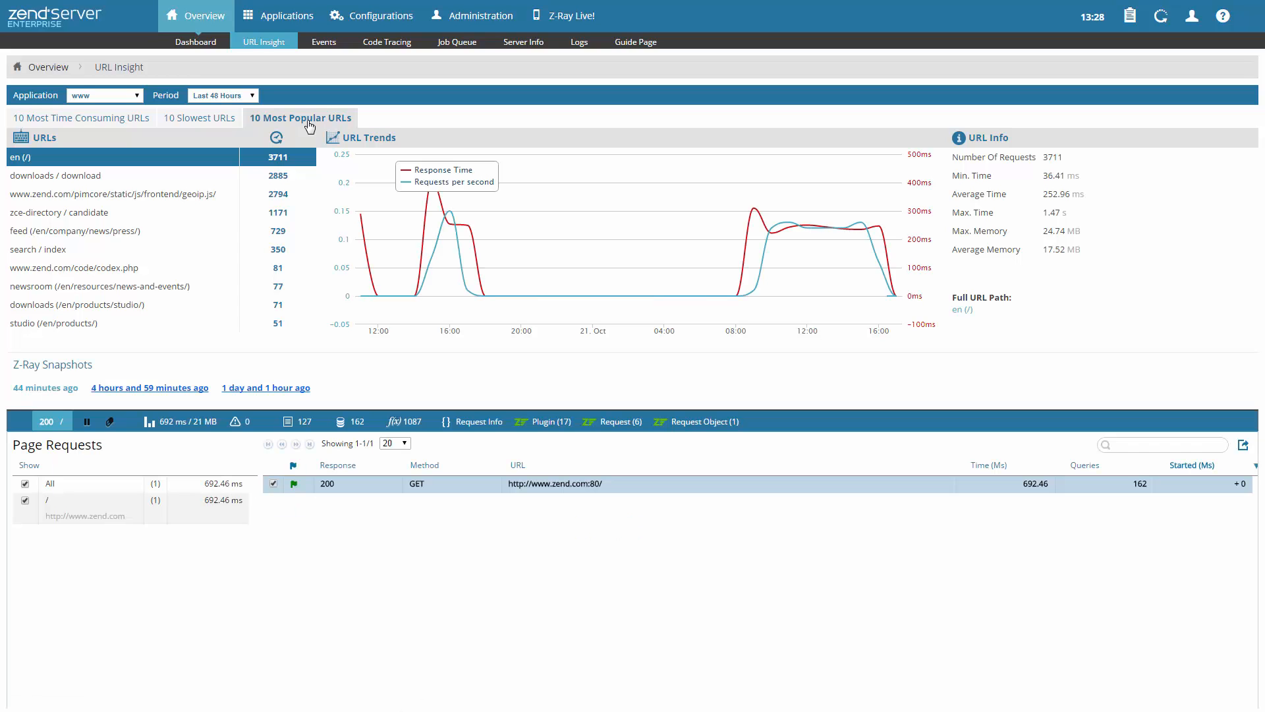
pyautogui.click(80, 117)
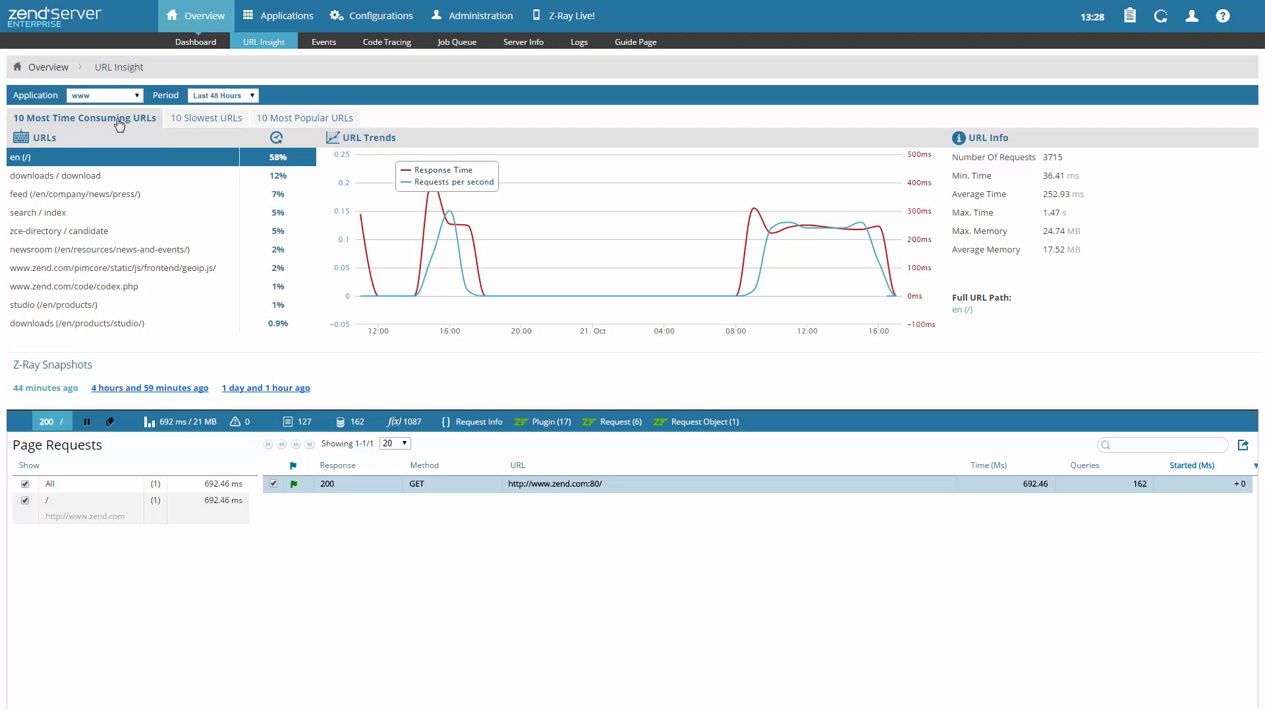
pyautogui.moveTo(85, 179)
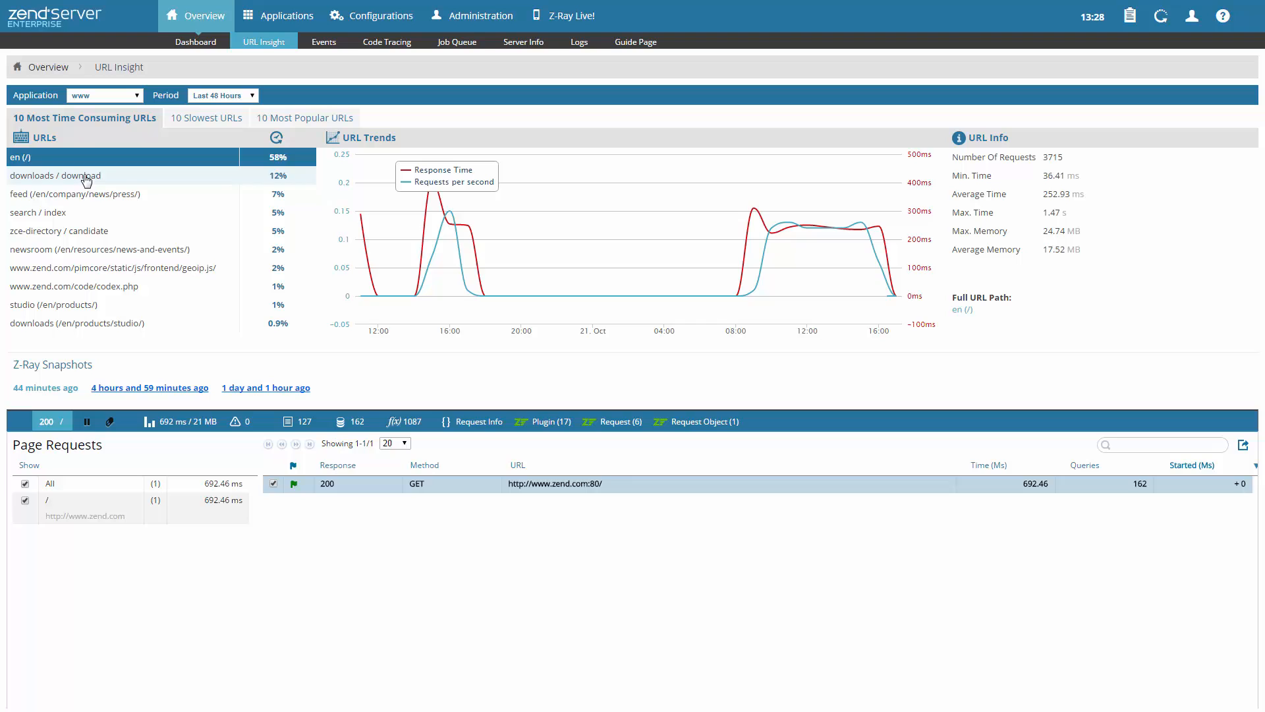
pyautogui.click(55, 175)
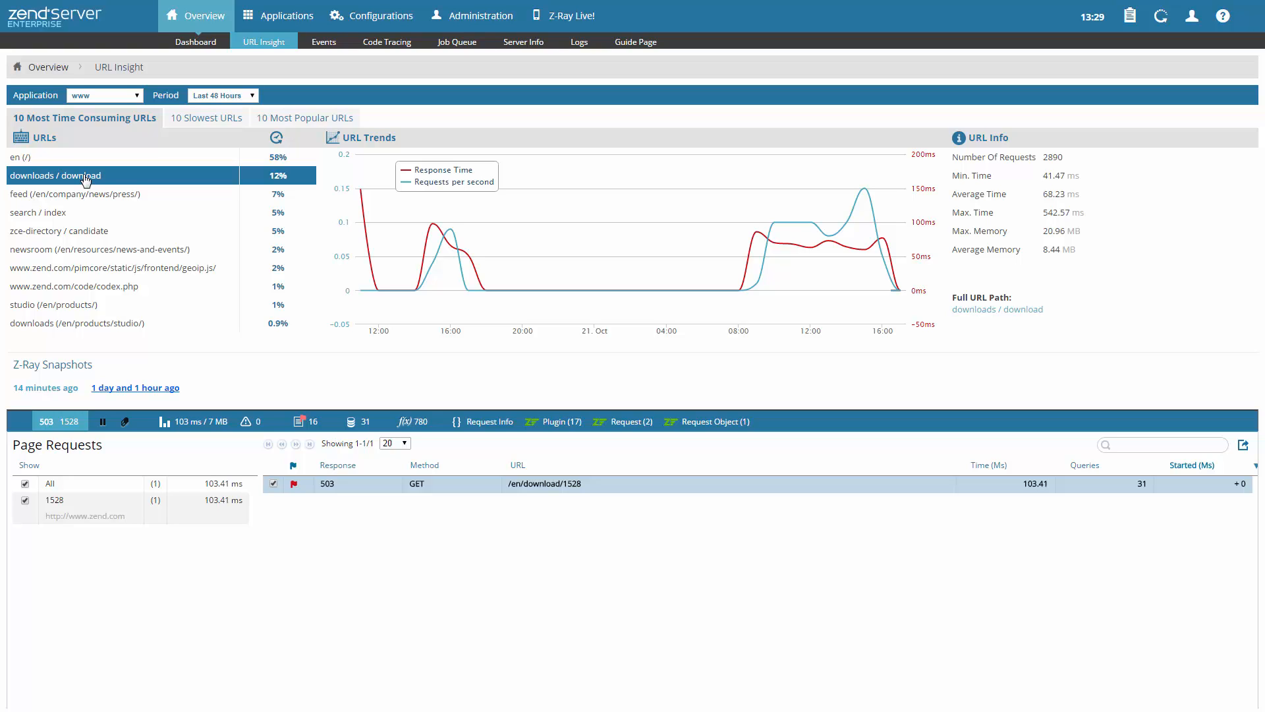
pyautogui.moveTo(162, 380)
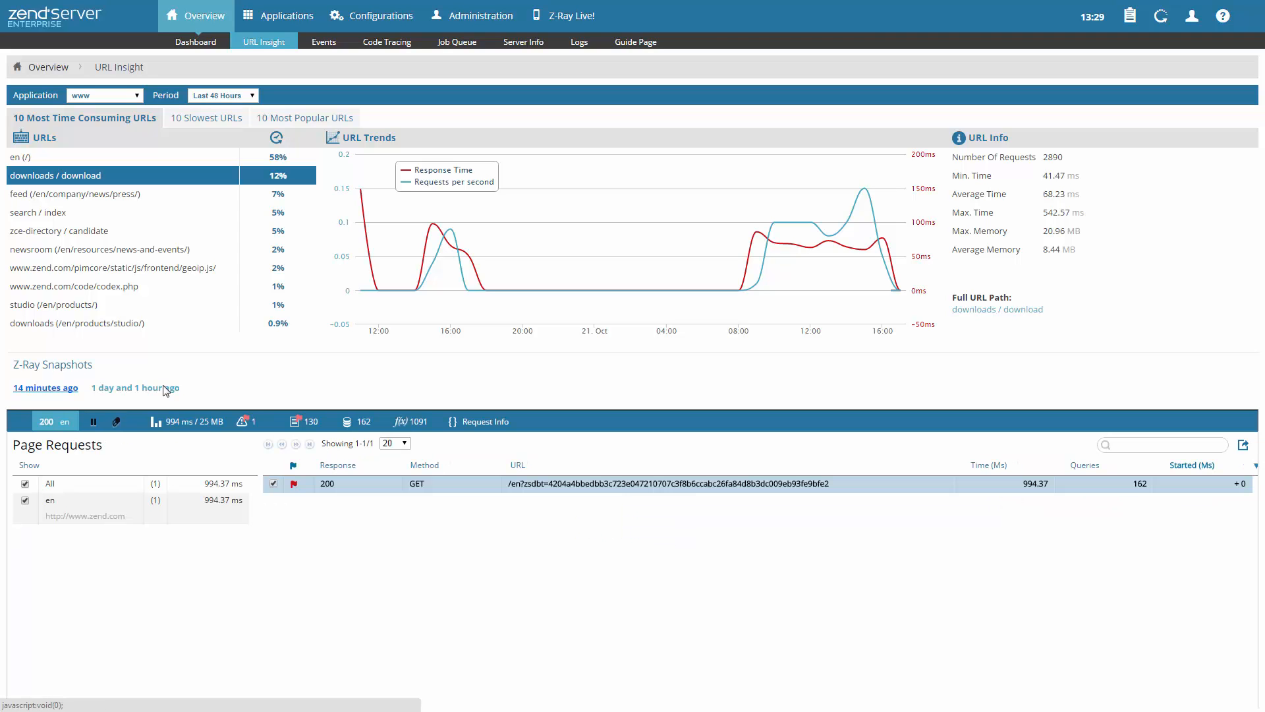
pyautogui.moveTo(165, 385)
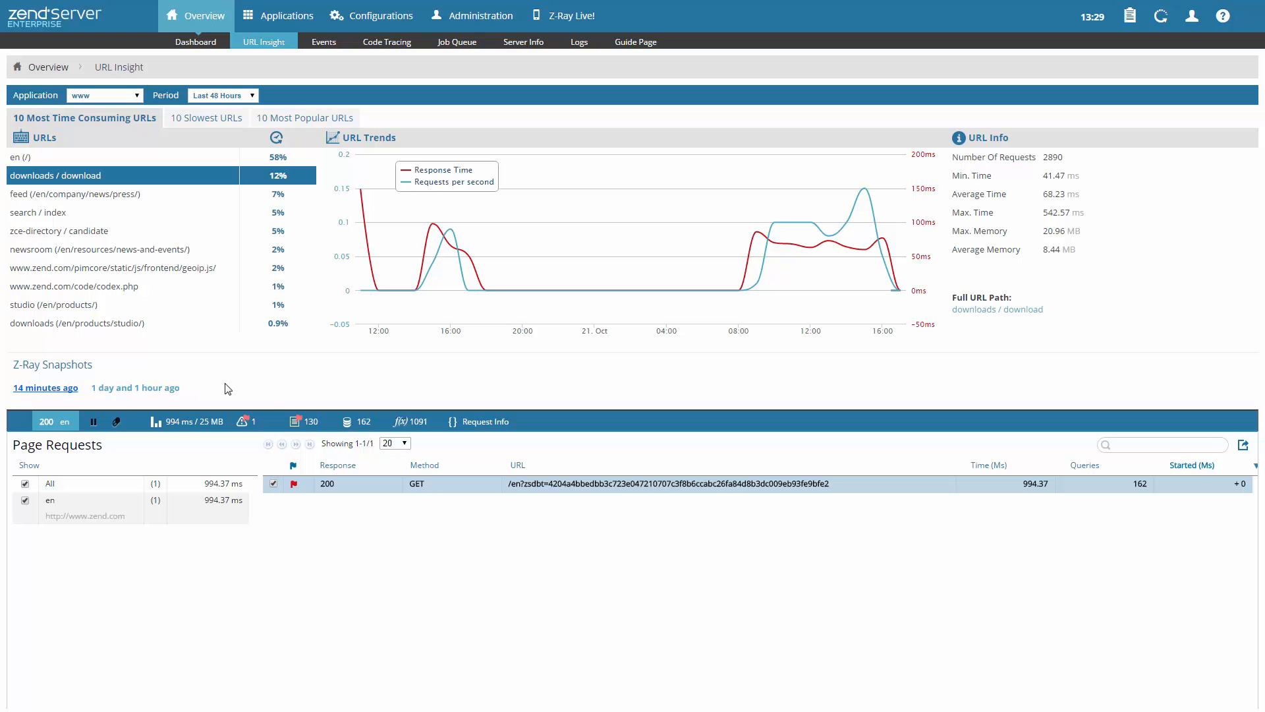
# View the snapshot's 162 database queries, then its 1091 profiled functions.
pyautogui.click(359, 421)
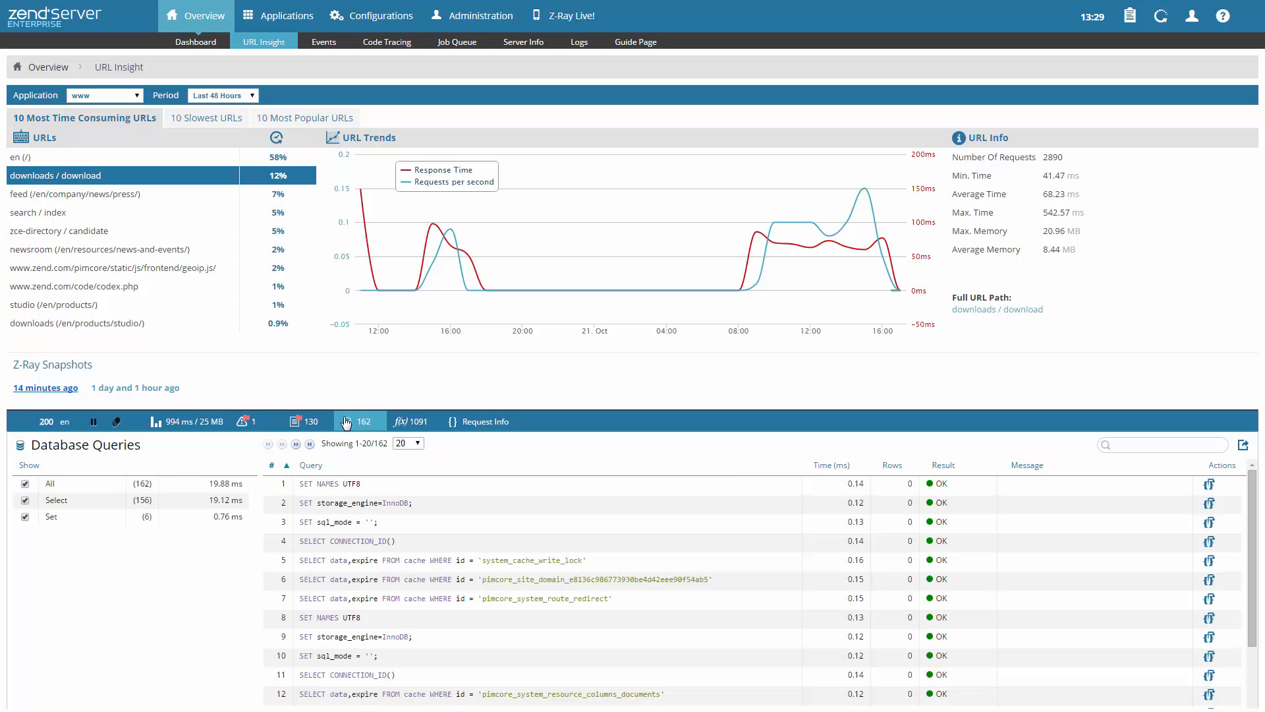
pyautogui.moveTo(410, 421)
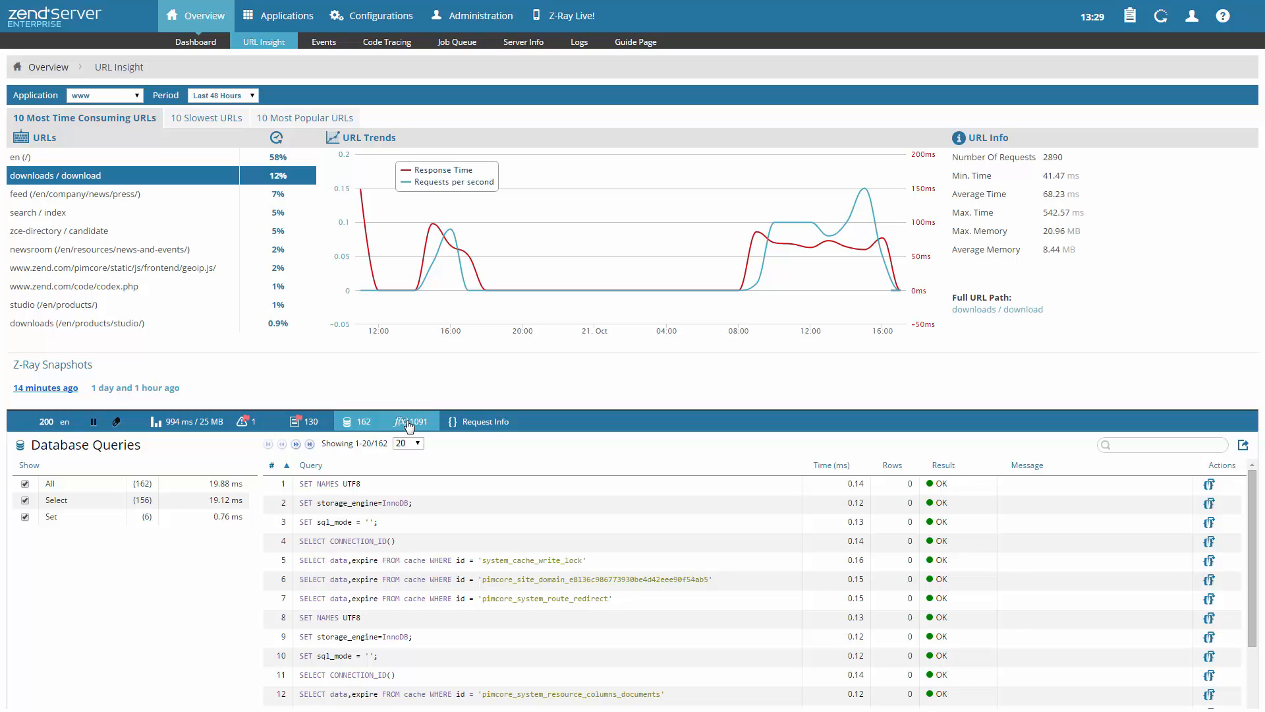
pyautogui.click(412, 420)
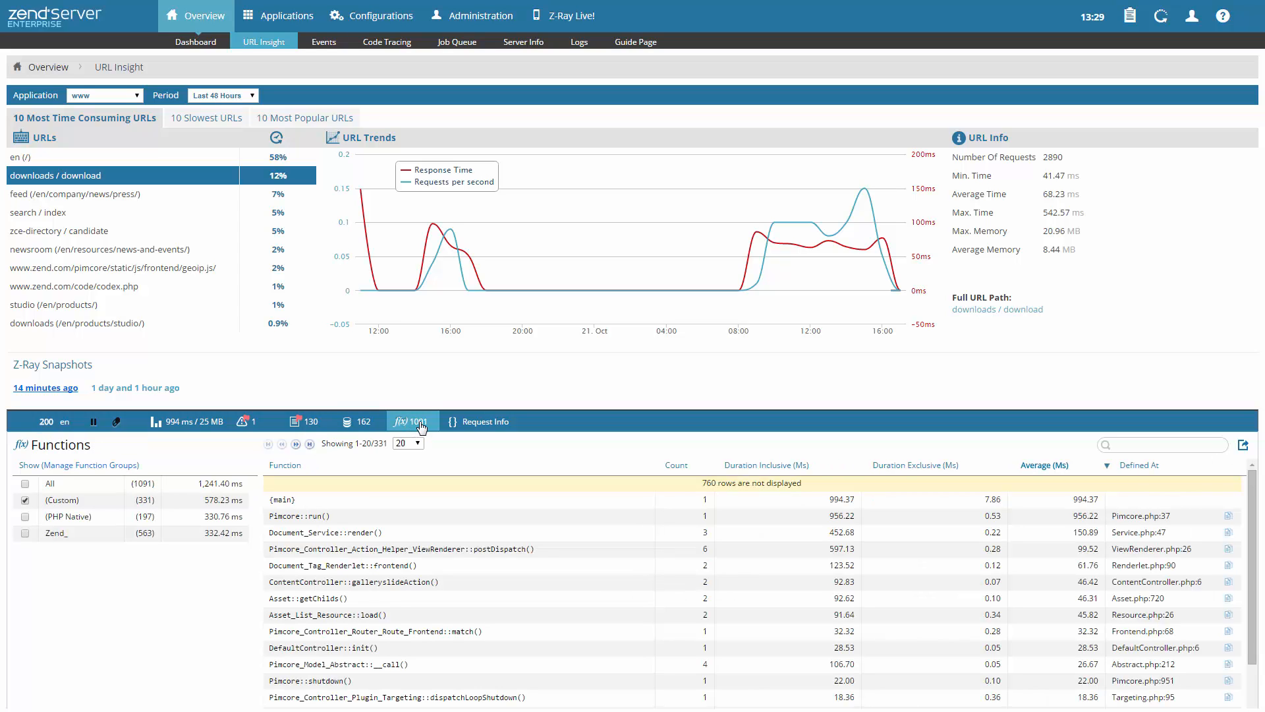